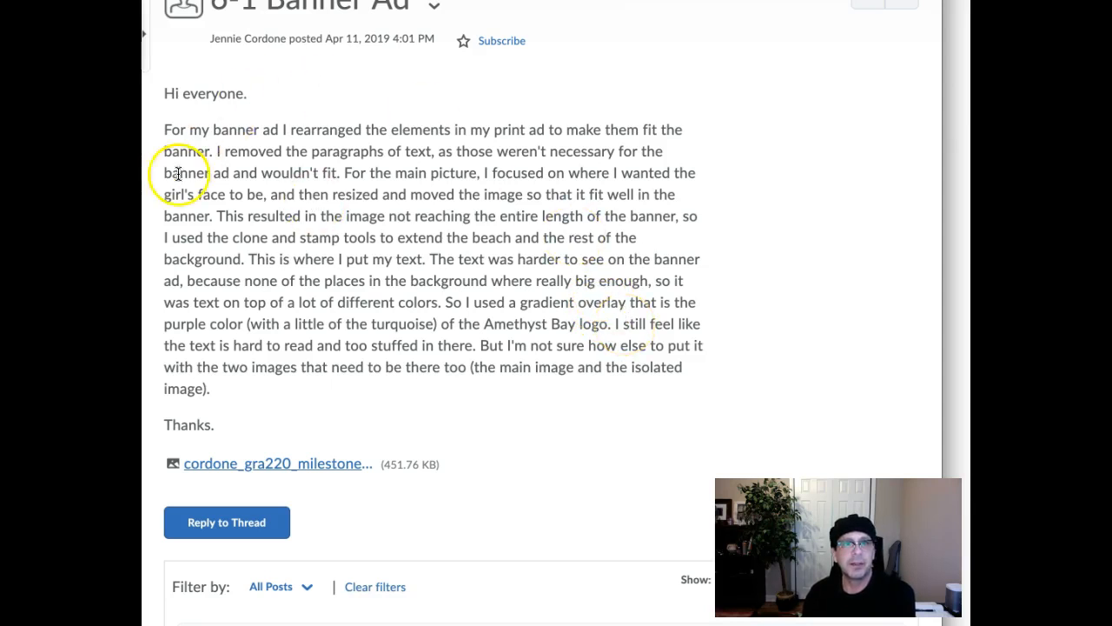
Open the attached Amethyst Bay banner image in the full-size preview overlay
click(278, 463)
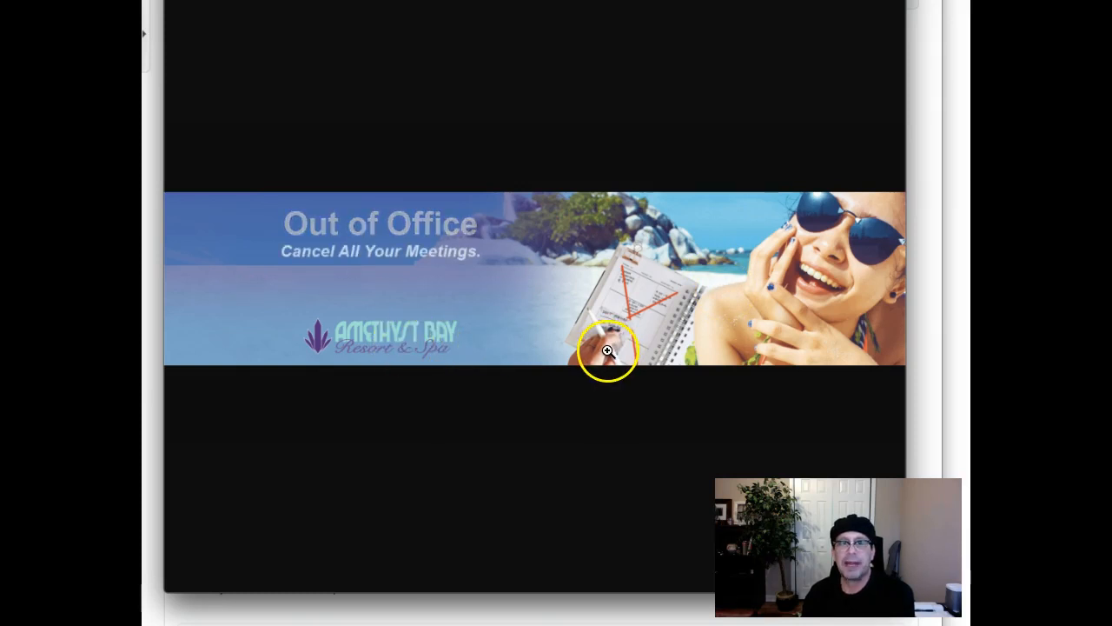
mouse_move(873, 230)
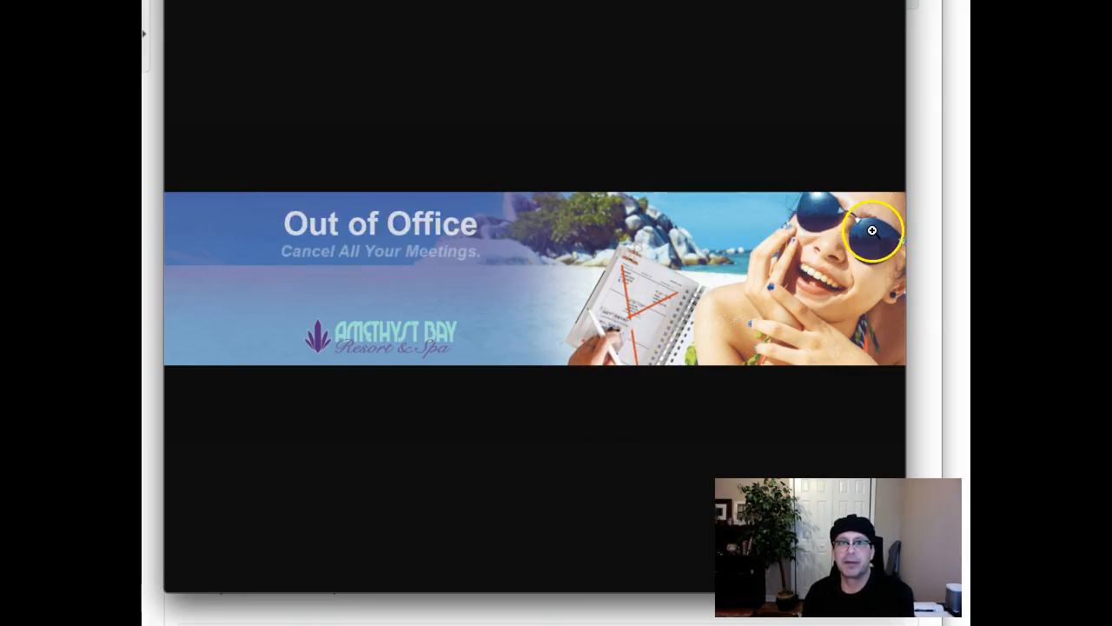